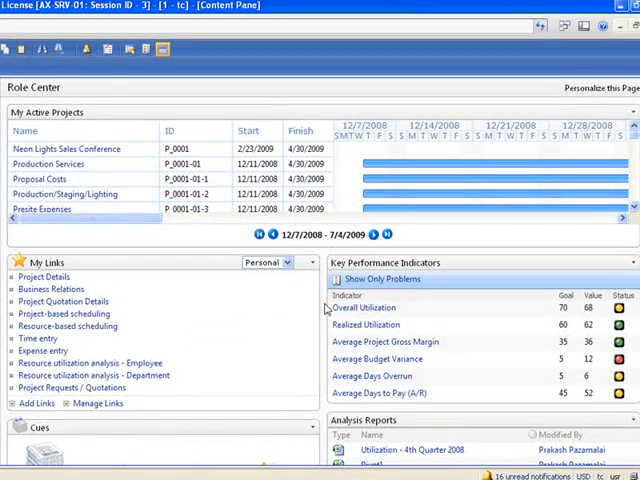
{"action": "scroll", "scroll_direction": "down", "scroll_amount": 3}
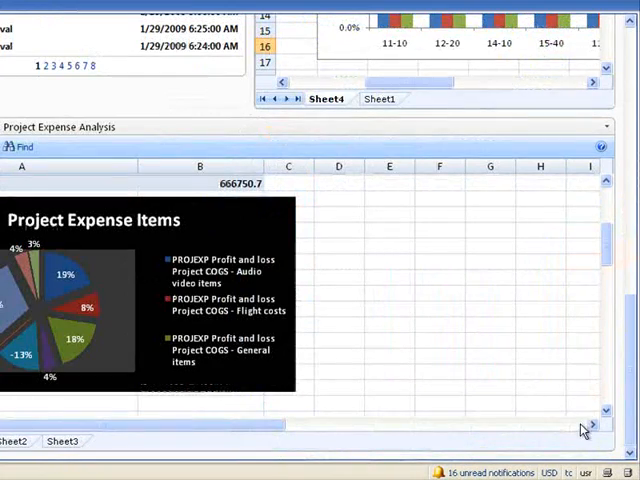
{"action": "mouse_move", "coordinate": [556, 77]}
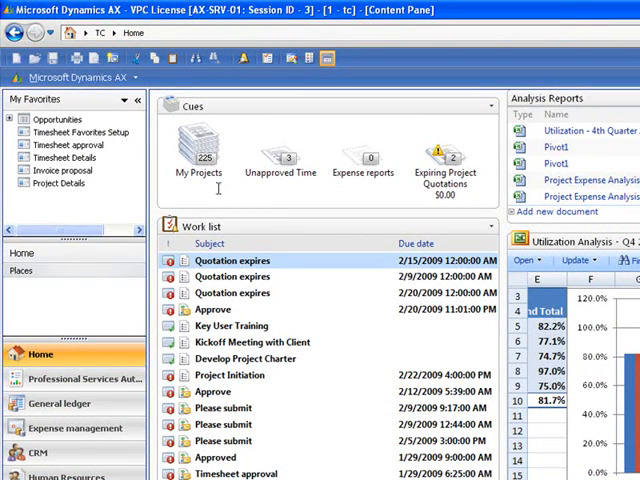
{"action": "mouse_move", "coordinate": [334, 192]}
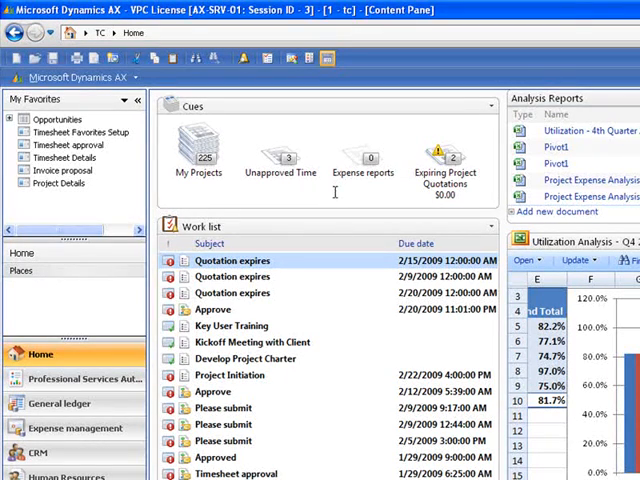